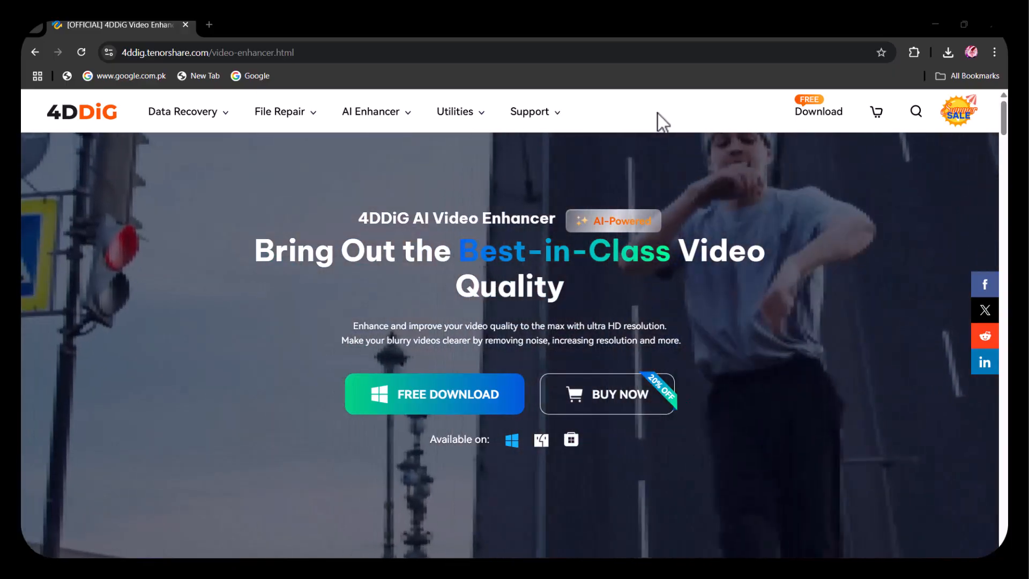
# Scroll through the upscaling showcase page, then switch to the AI Enhancer sidebar section
pyautogui.scroll(-3)
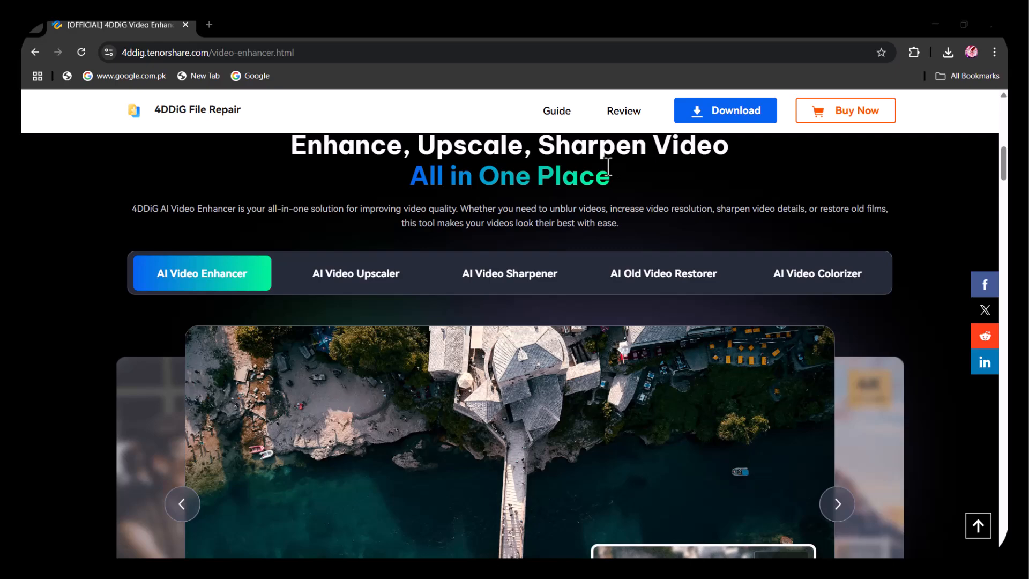
pyautogui.click(356, 273)
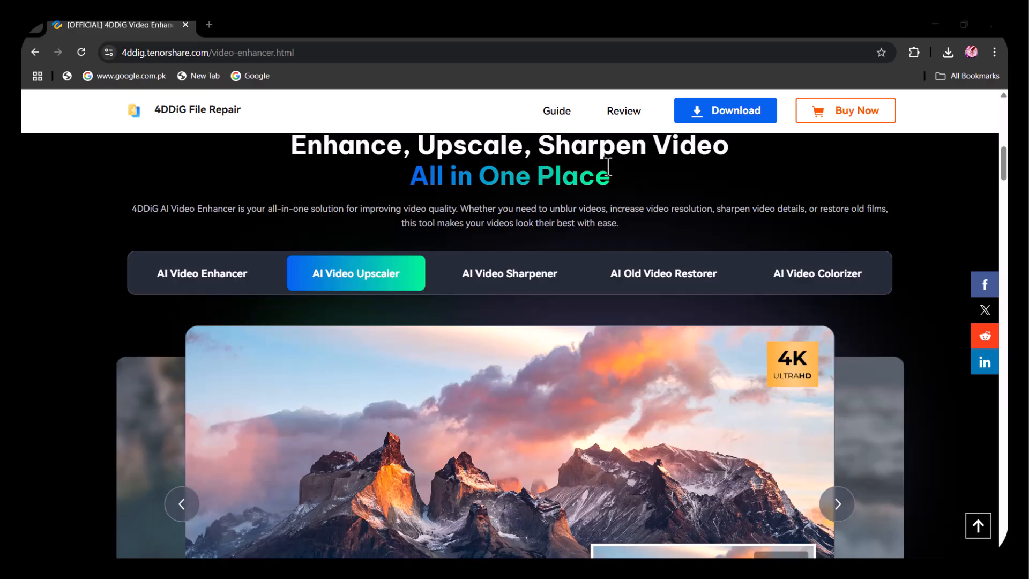
pyautogui.scroll(-3)
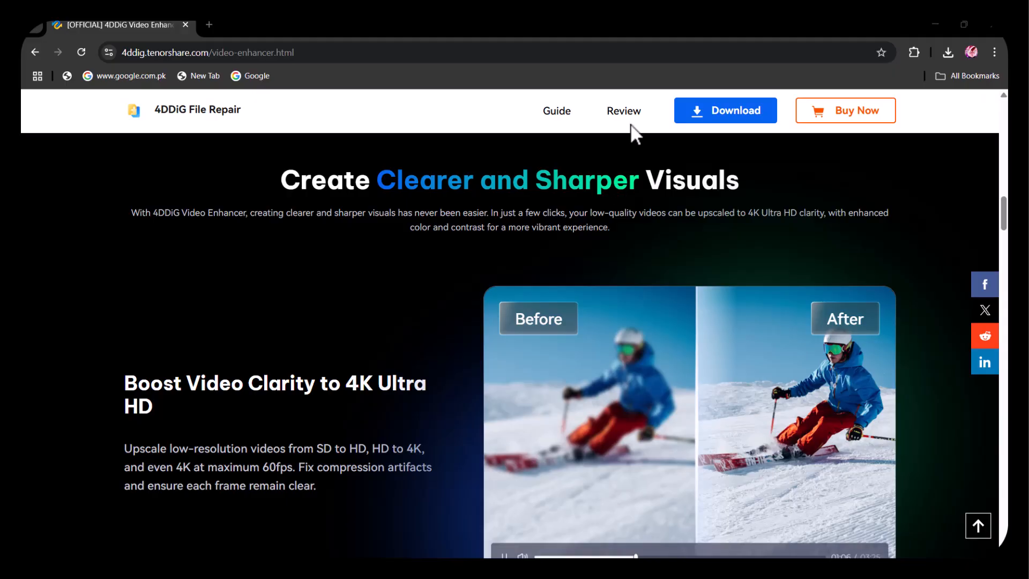
pyautogui.scroll(-3)
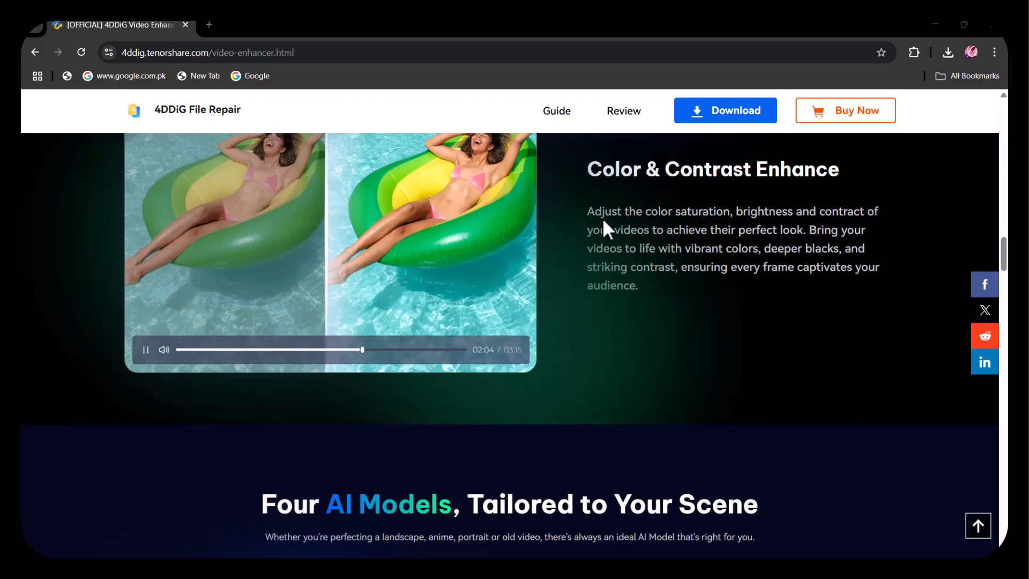
pyautogui.scroll(-3)
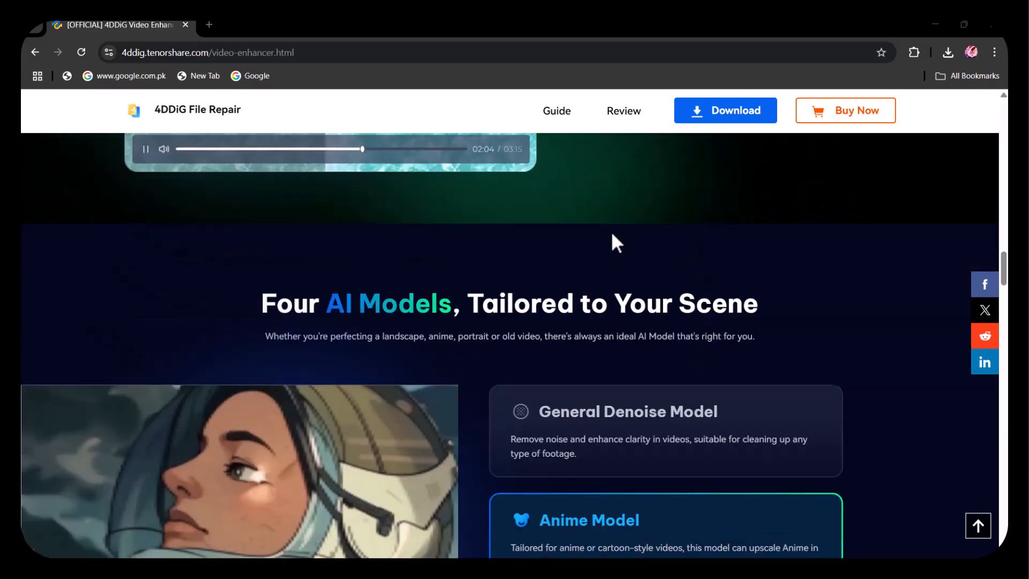
pyautogui.scroll(-3)
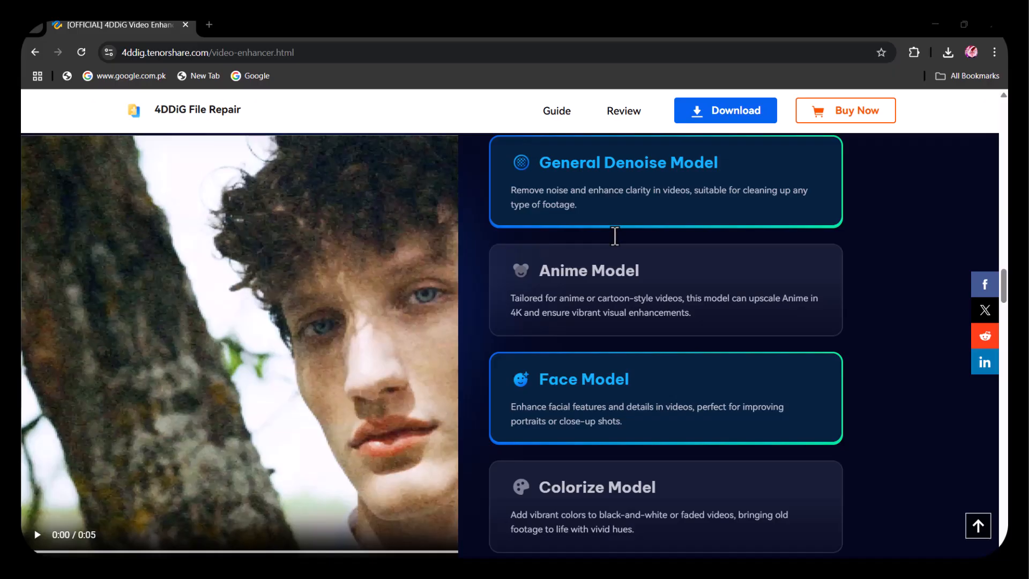
pyautogui.scroll(-3)
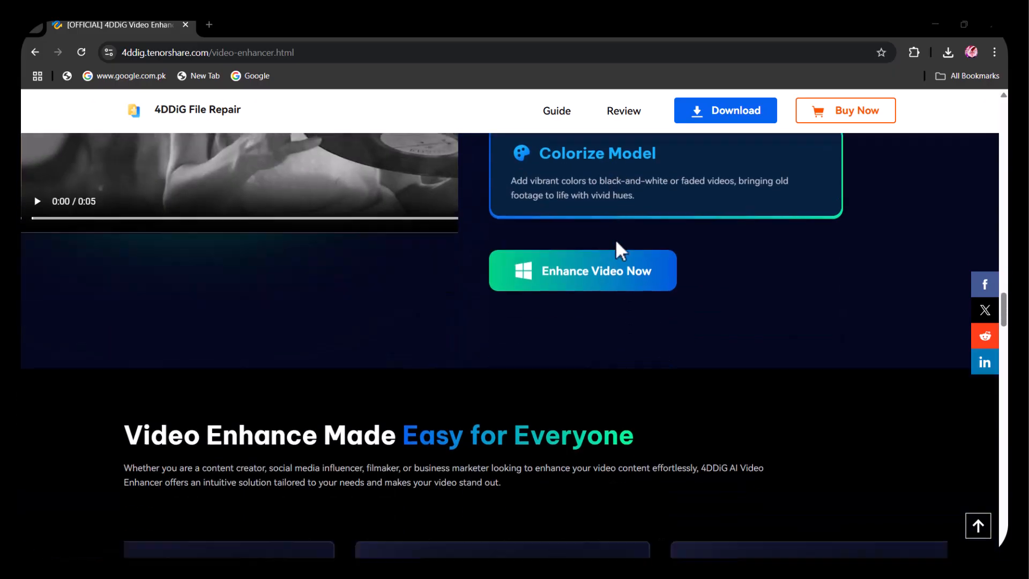
pyautogui.scroll(-3)
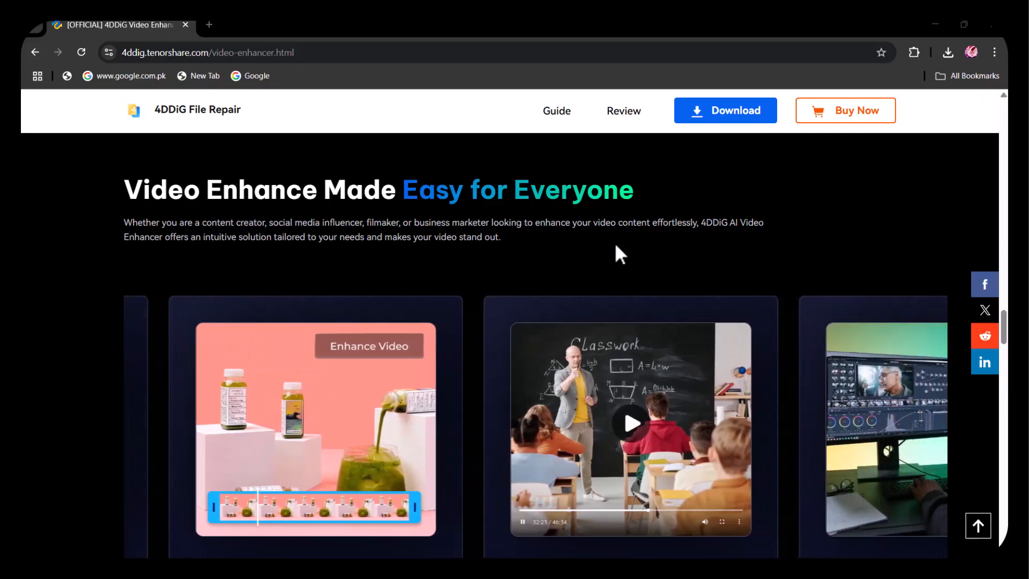
pyautogui.scroll(-3)
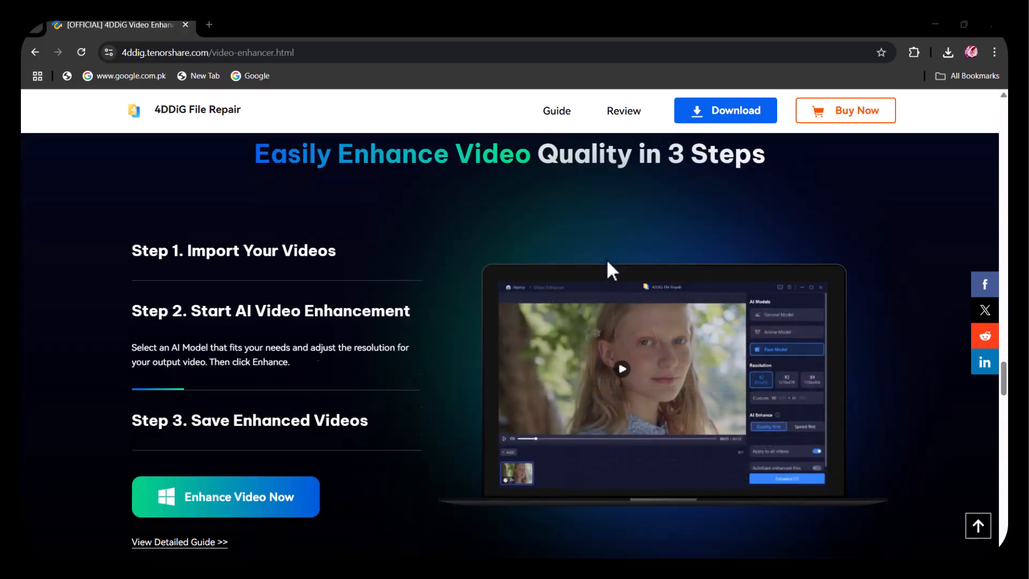
pyautogui.scroll(-3)
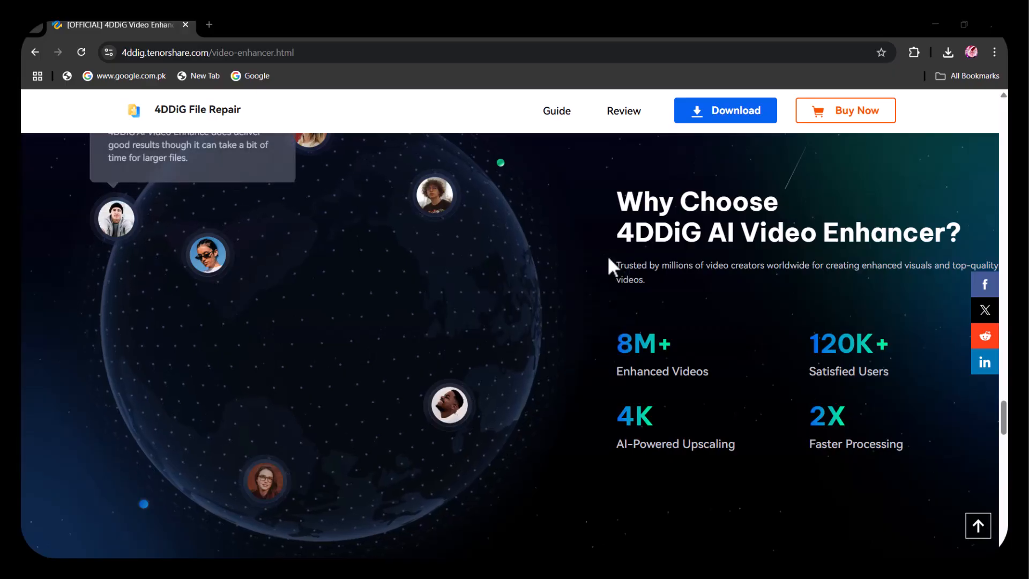
pyautogui.scroll(-3)
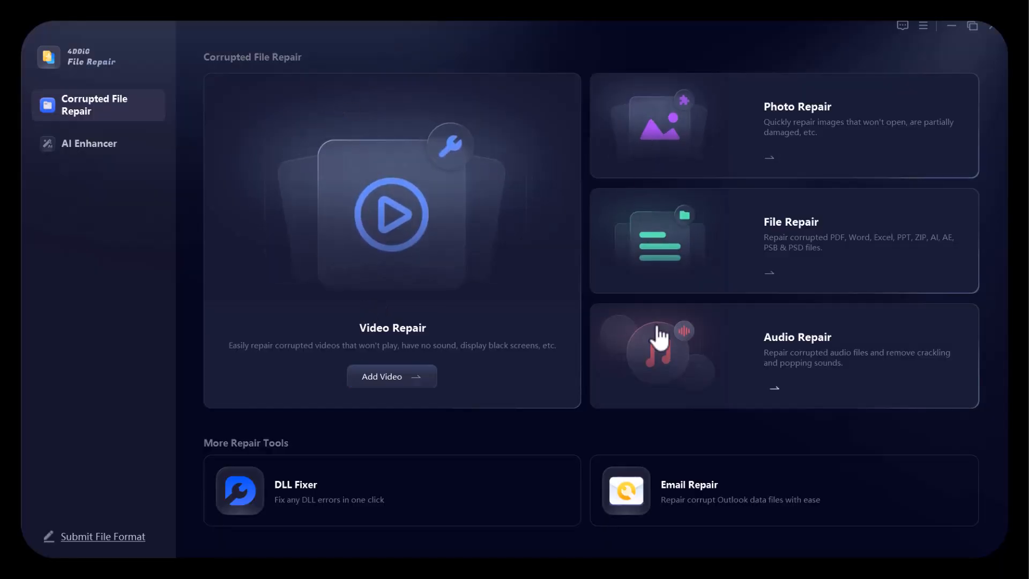
pyautogui.moveTo(692, 494)
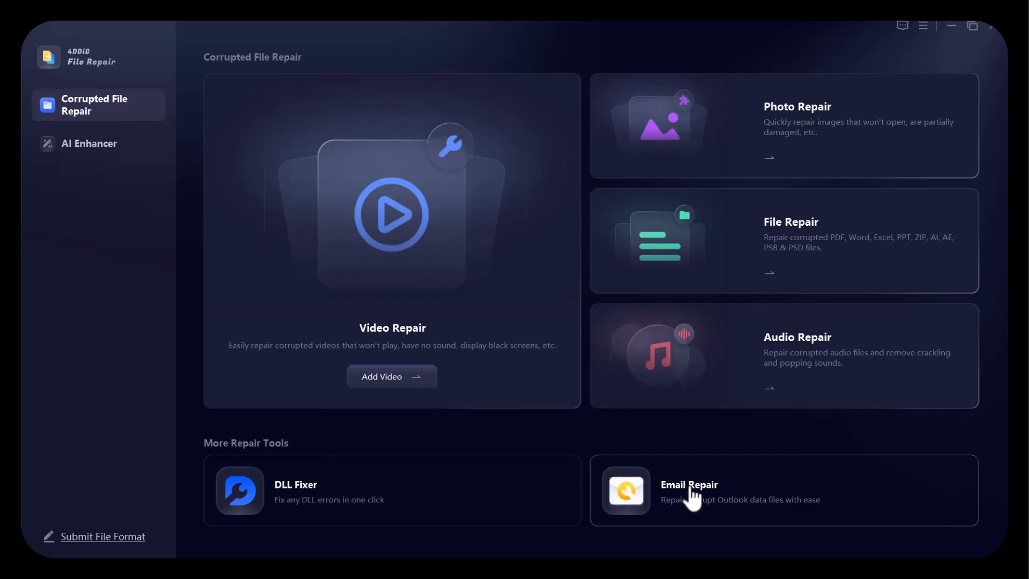
pyautogui.moveTo(36, 255)
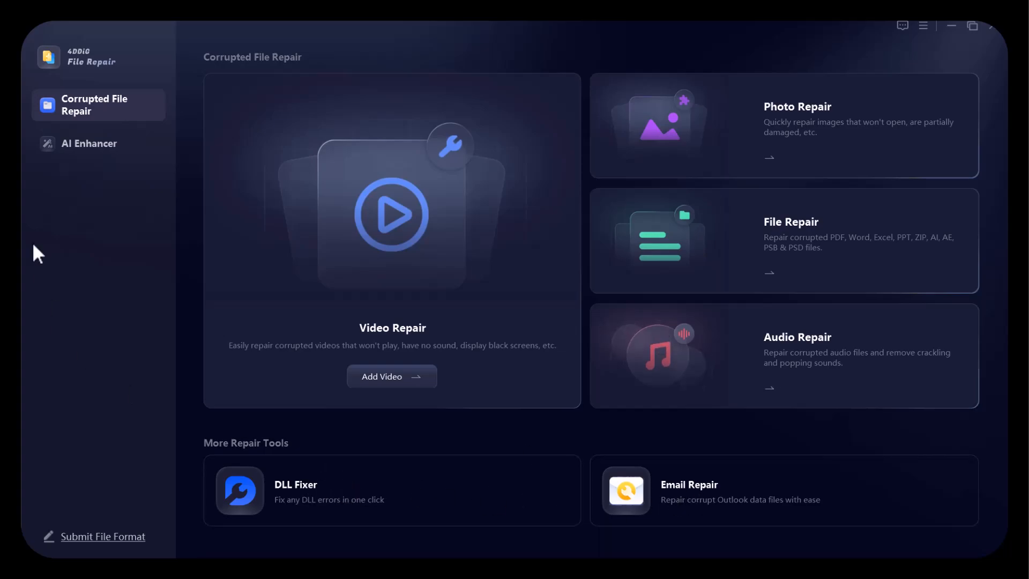
pyautogui.click(90, 143)
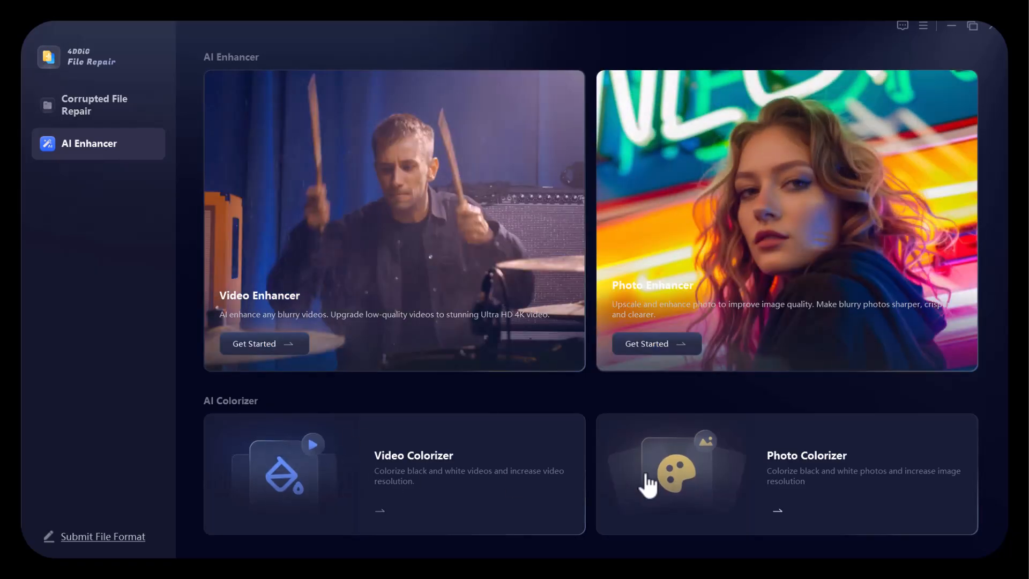
# Start Video Enhancer and import the portrait clip from Downloads
pyautogui.click(263, 343)
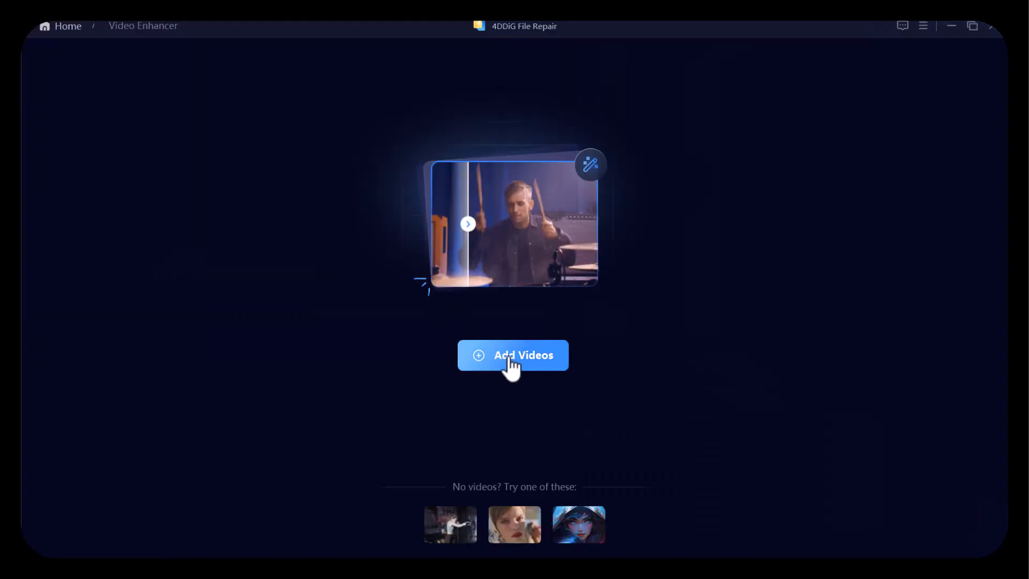
pyautogui.click(514, 354)
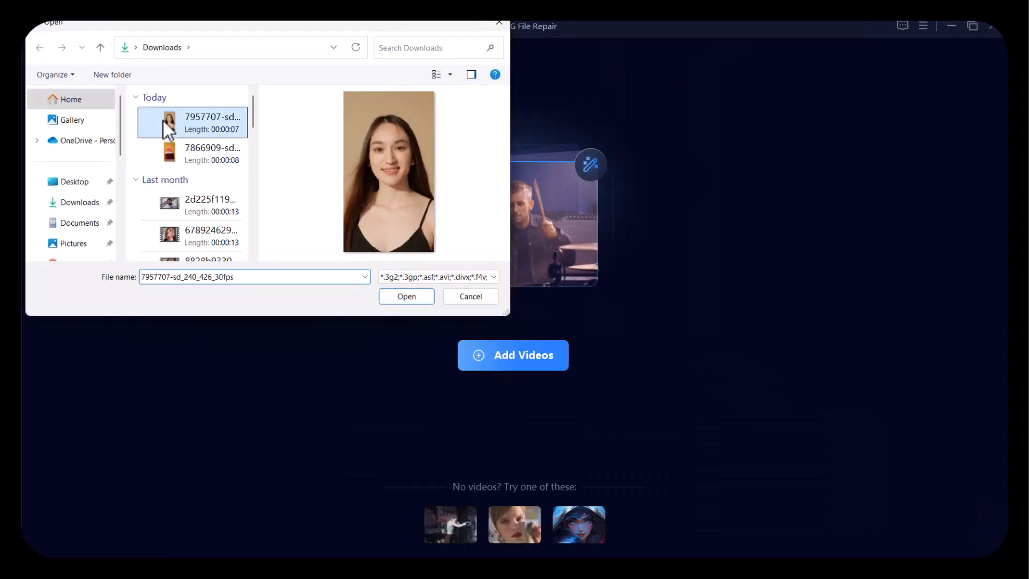
pyautogui.click(406, 295)
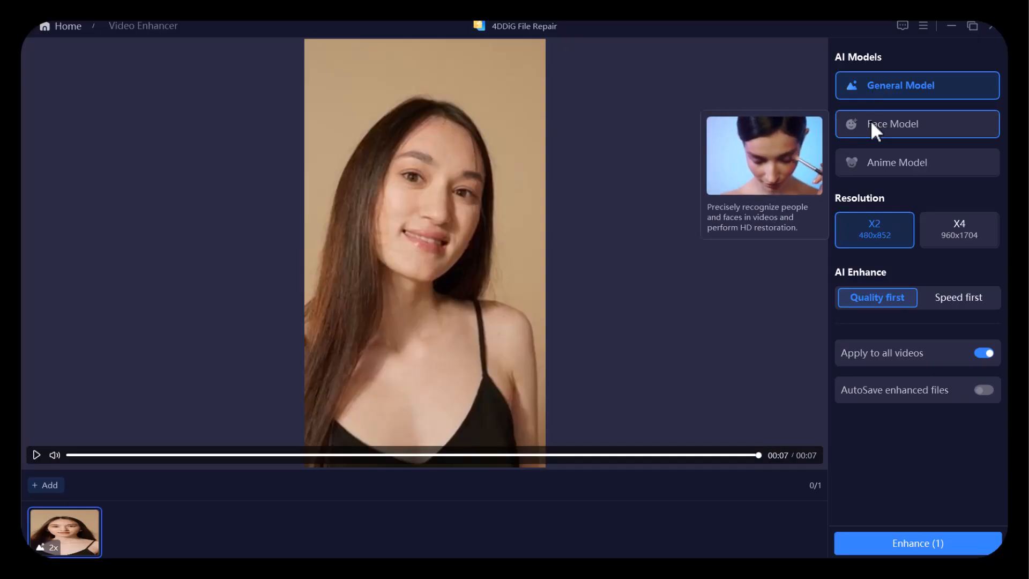
pyautogui.moveTo(896, 162)
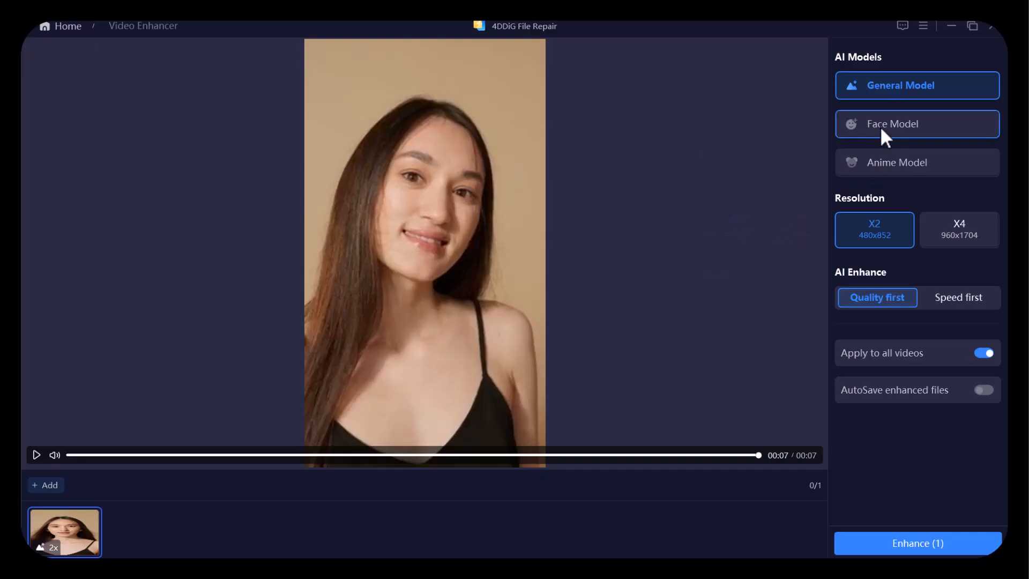
# Enhance the portrait clip with Face Model and save the result to Desktop
pyautogui.click(917, 123)
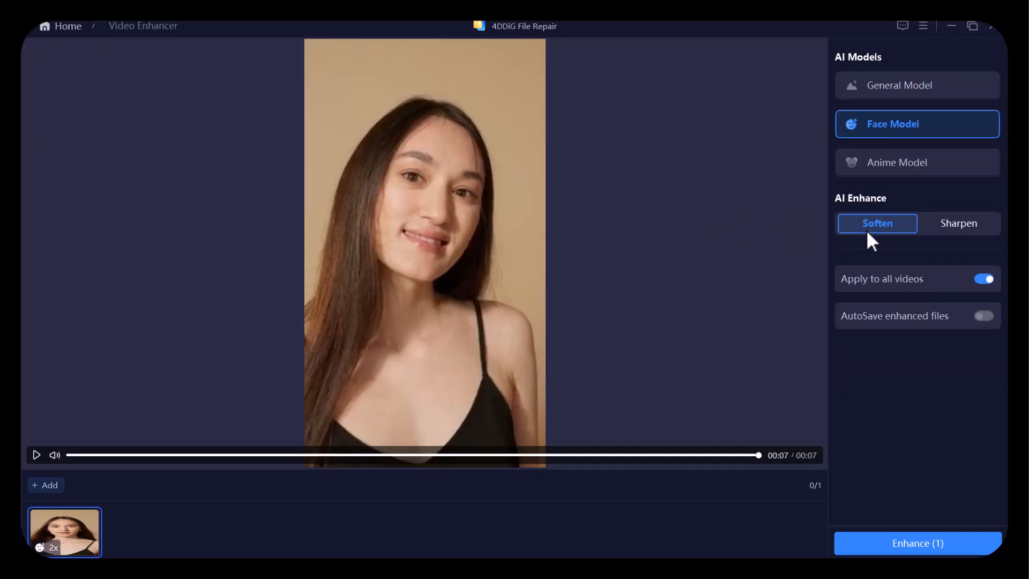
pyautogui.click(916, 543)
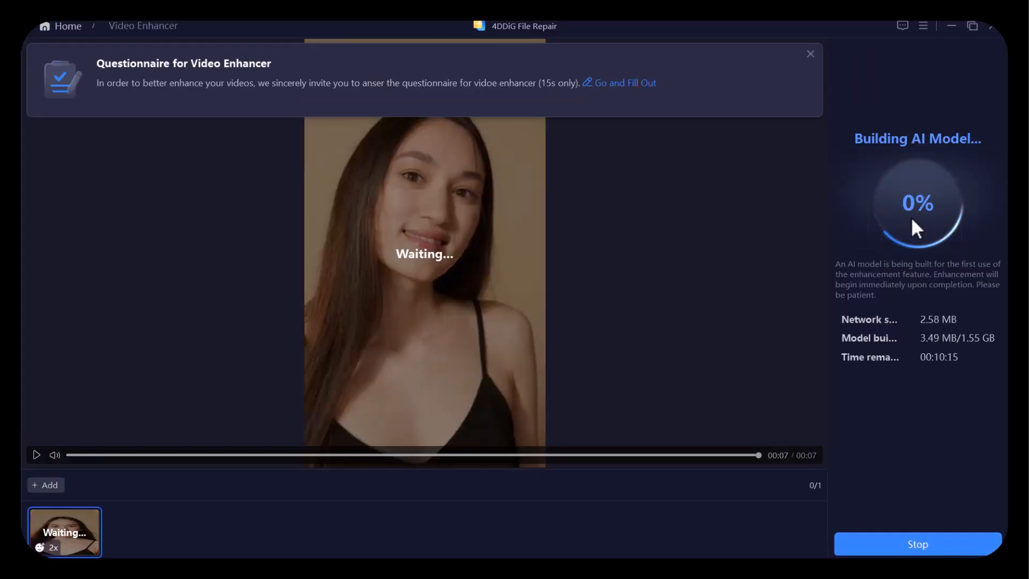
pyautogui.click(810, 54)
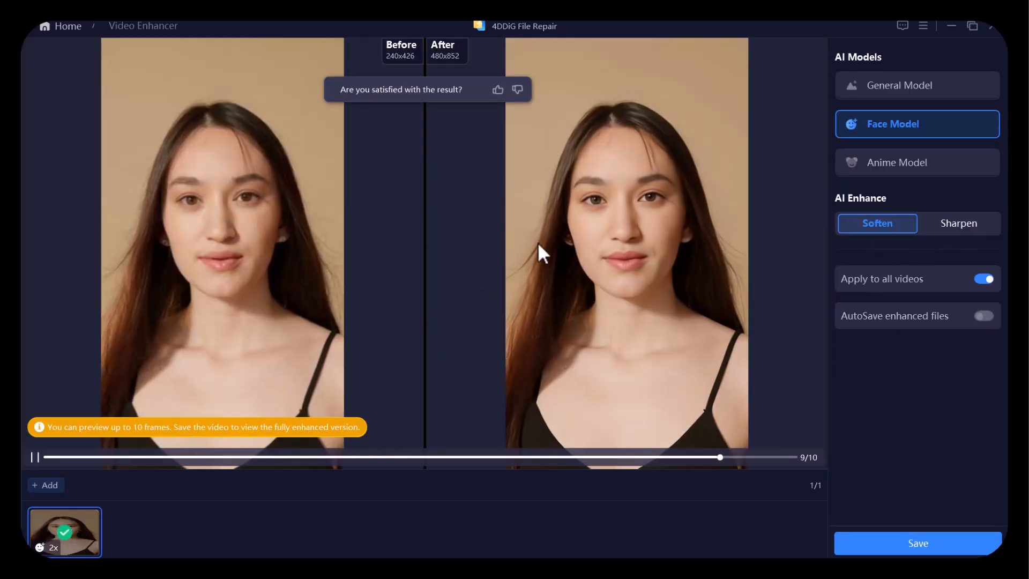
pyautogui.click(917, 542)
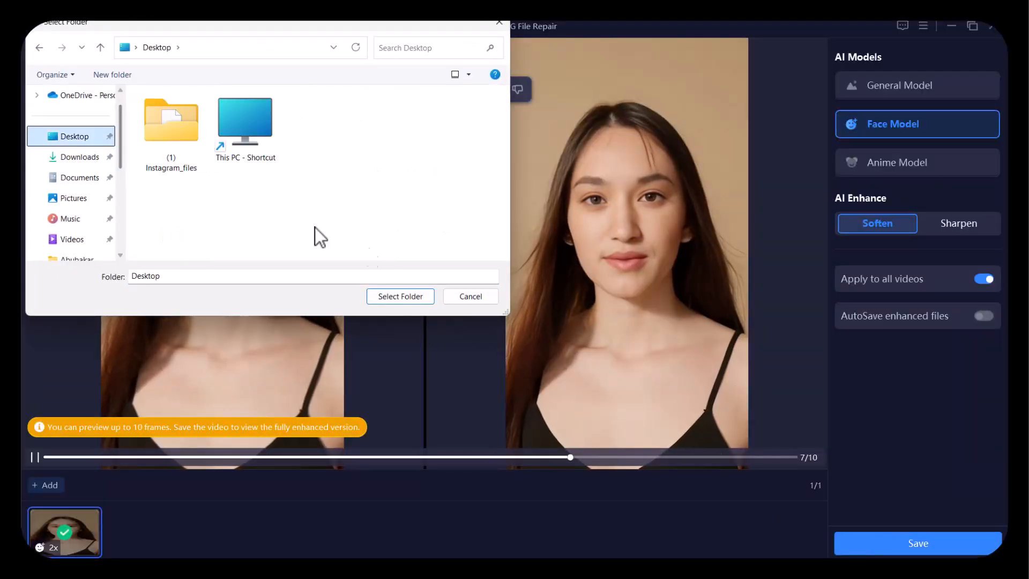
pyautogui.click(399, 296)
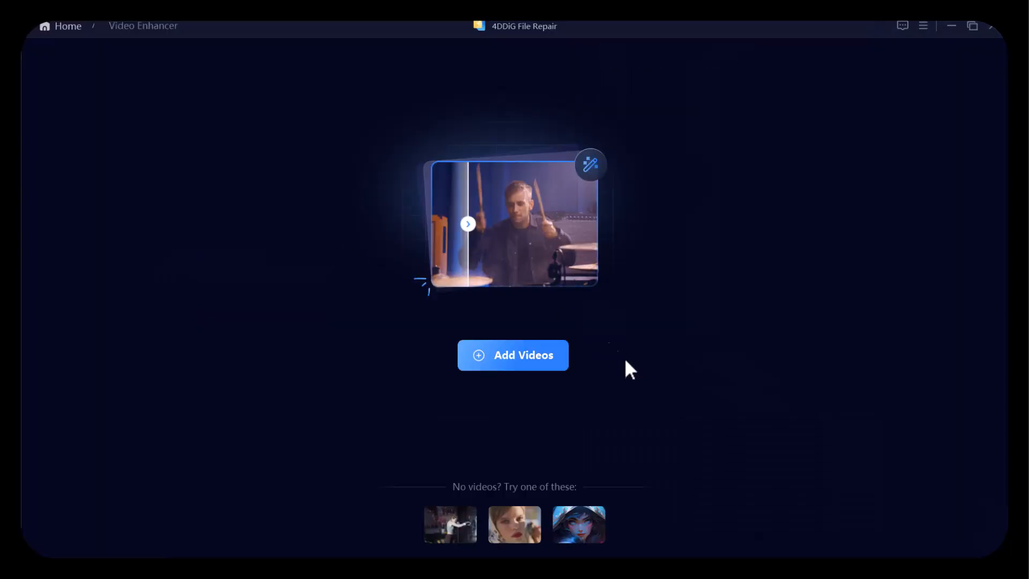
# Add the lake pier video from Downloads and play its preview
pyautogui.click(512, 355)
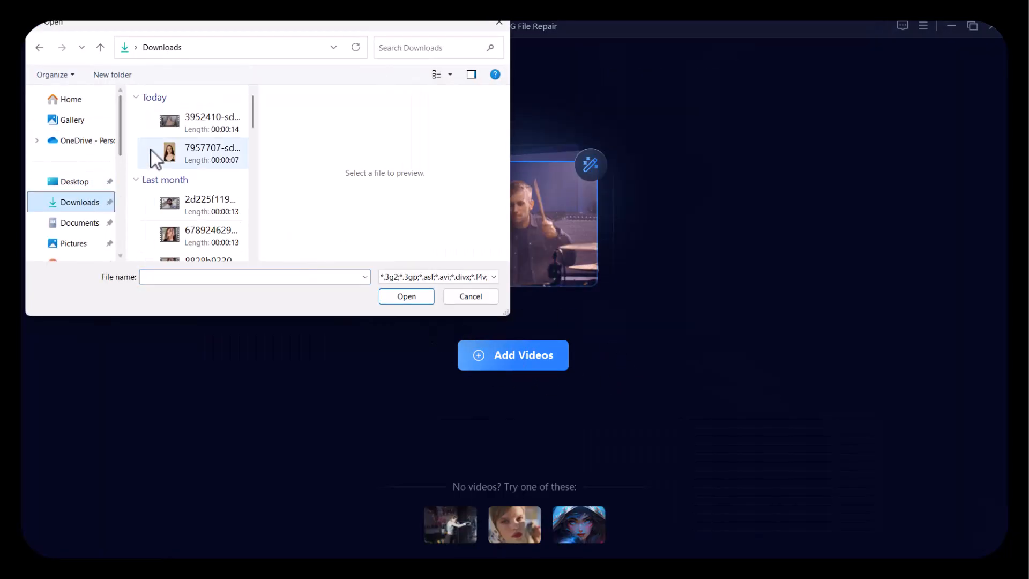
pyautogui.click(405, 296)
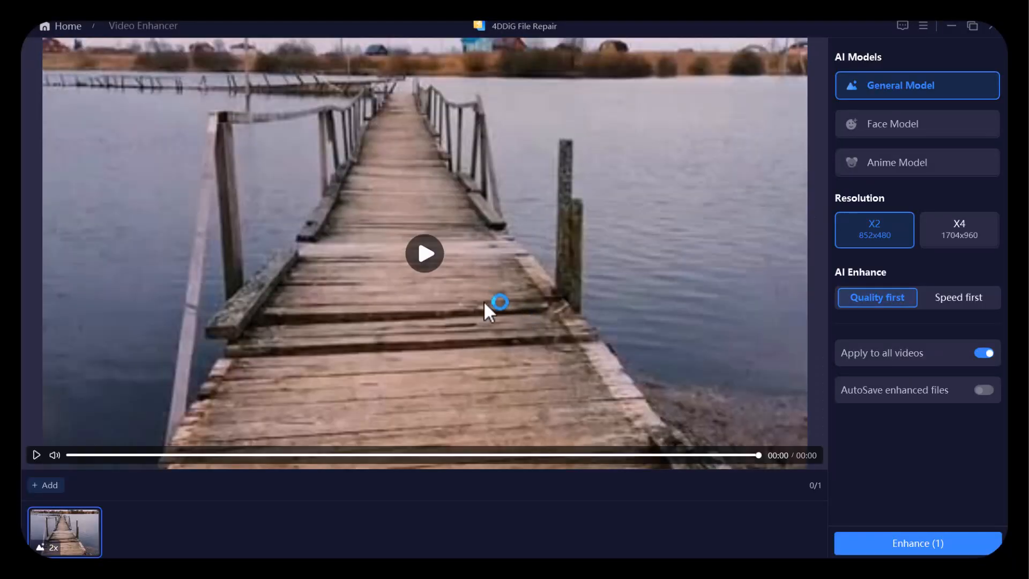
pyautogui.moveTo(438, 272)
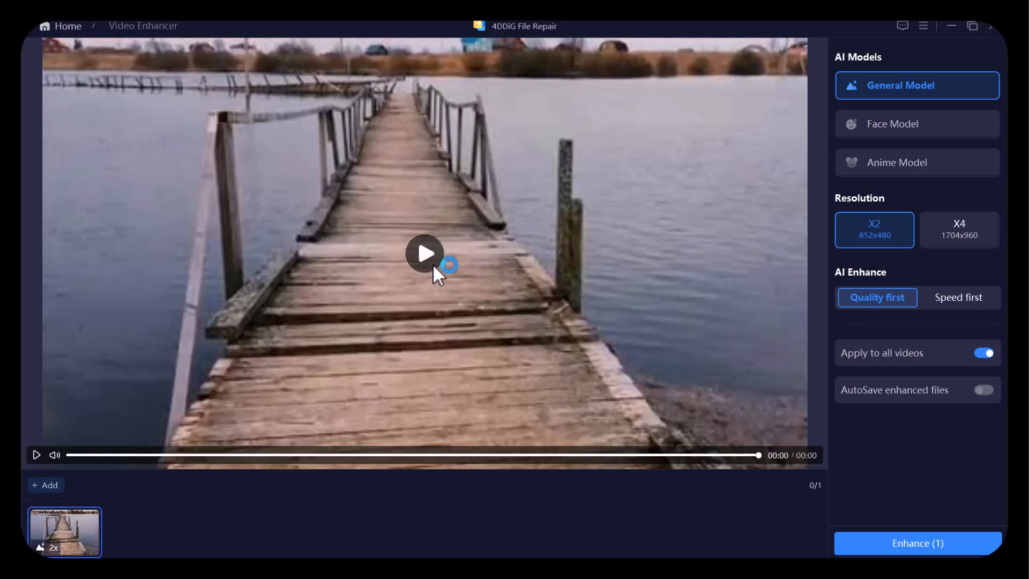
pyautogui.click(425, 253)
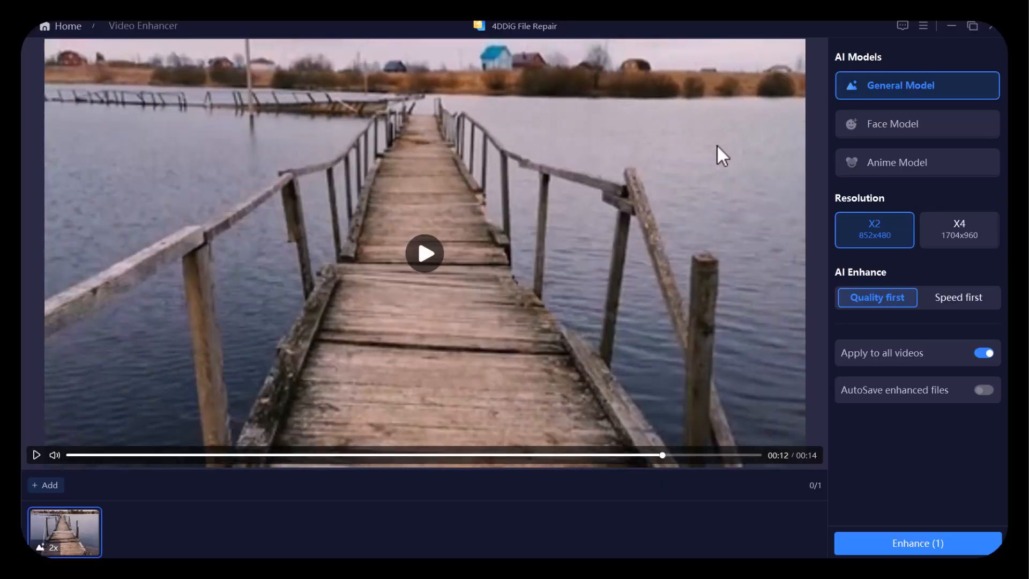
pyautogui.moveTo(899, 84)
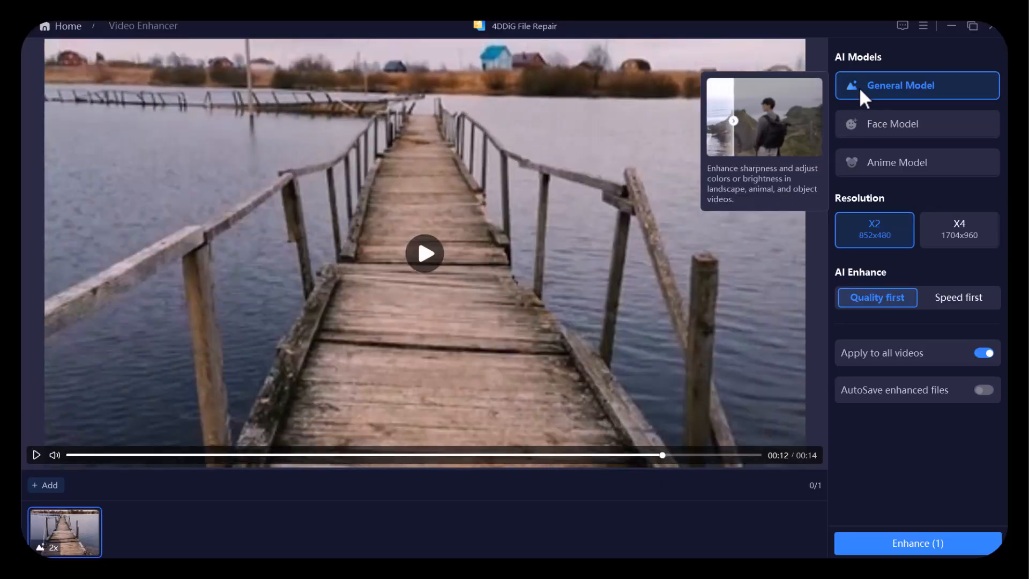
pyautogui.moveTo(926, 125)
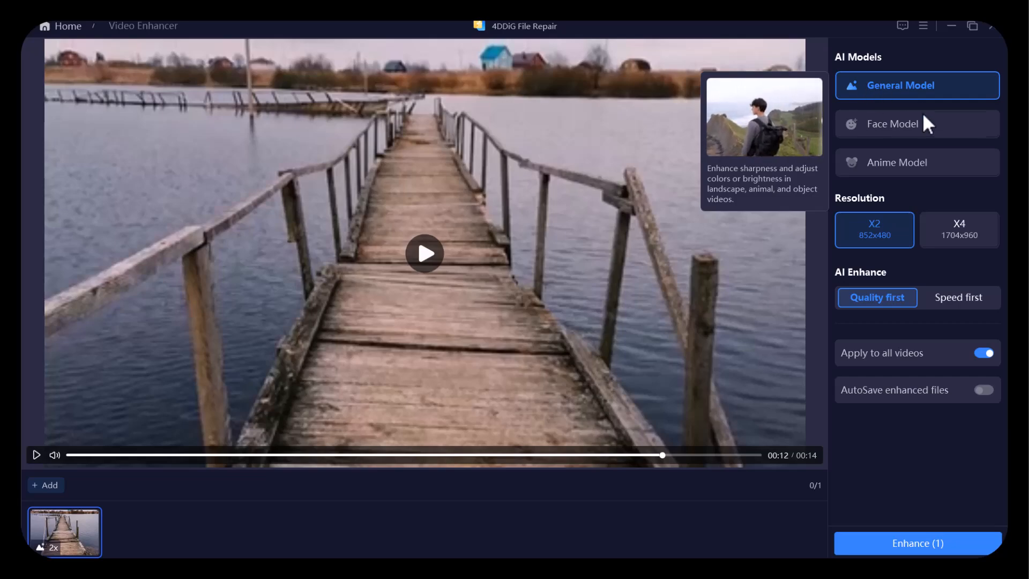
# Enhance the pier clip with General Model at Speed first (X2), dragging the before/after slider
pyautogui.click(958, 230)
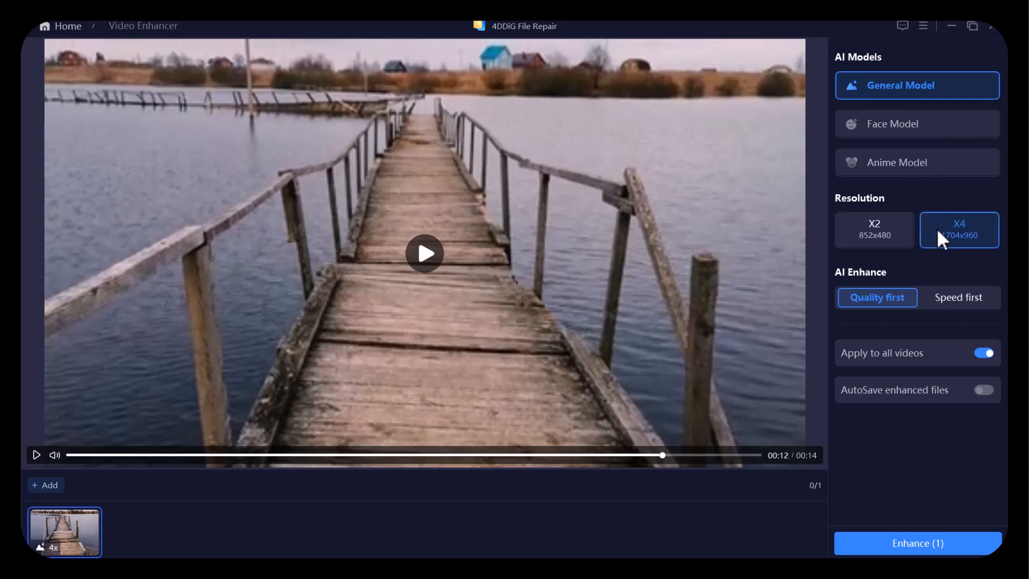
pyautogui.click(873, 230)
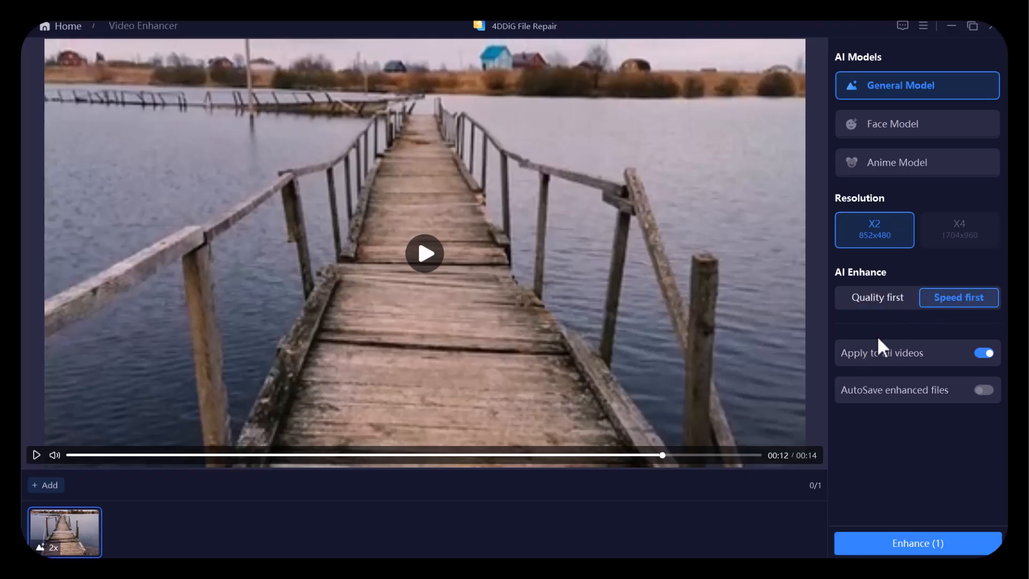
pyautogui.click(917, 542)
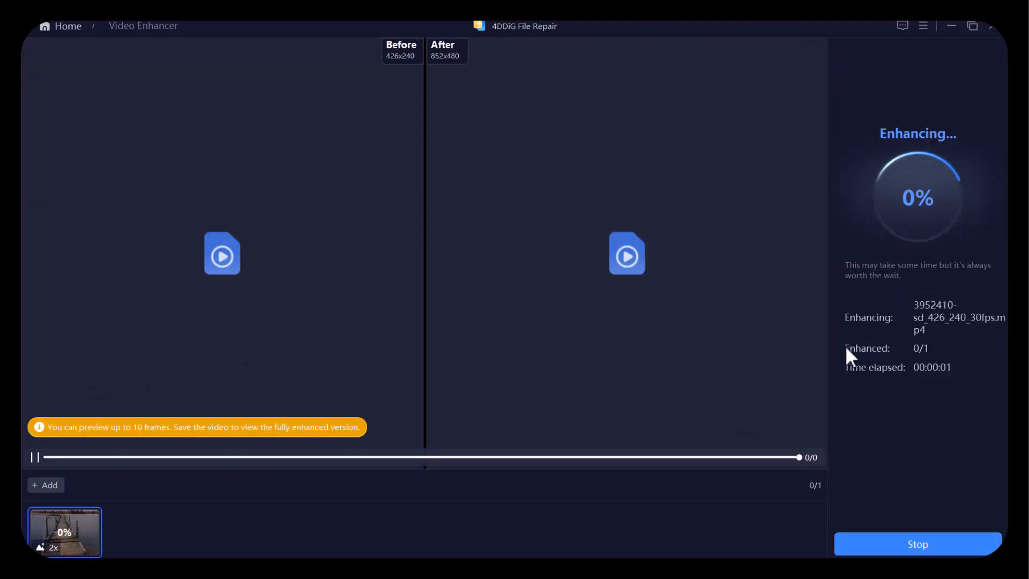
pyautogui.moveTo(928, 279)
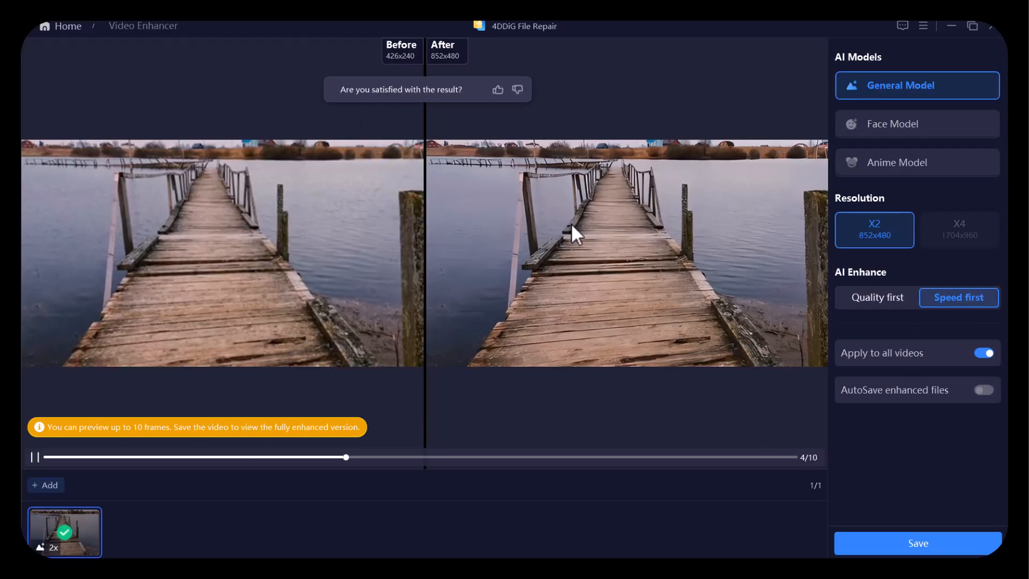
pyautogui.moveTo(345, 456); pyautogui.dragTo(645, 456)
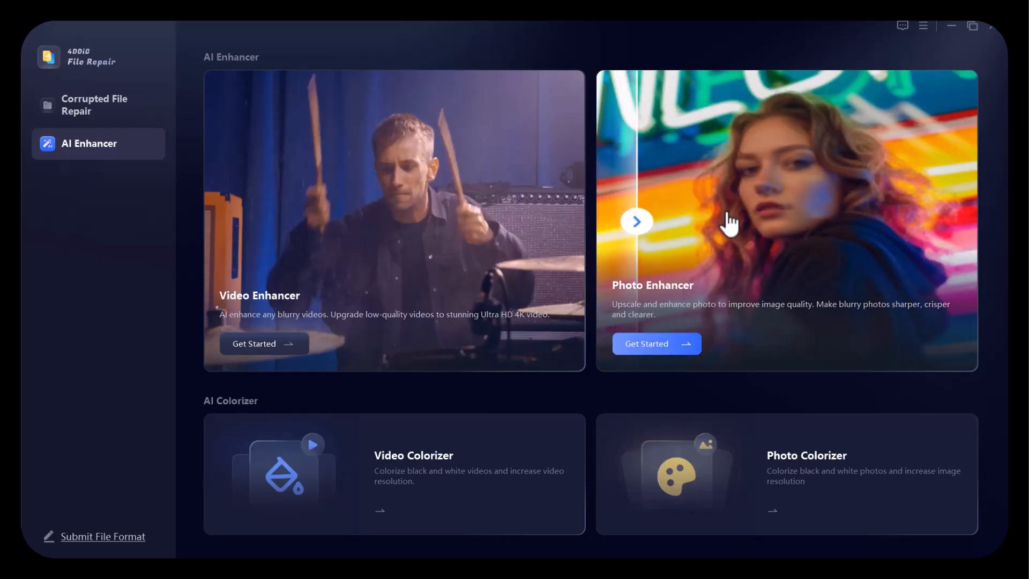
# Slide the Photo Enhancer sample comparison further to reveal the enhanced photo
pyautogui.moveTo(635, 221); pyautogui.dragTo(711, 221)
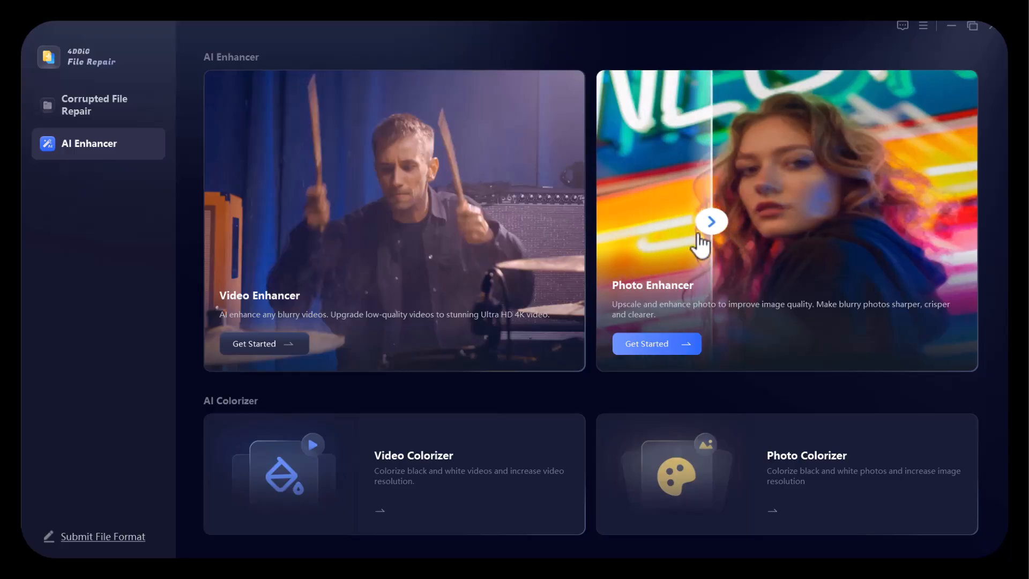
pyautogui.moveTo(710, 221); pyautogui.dragTo(801, 221)
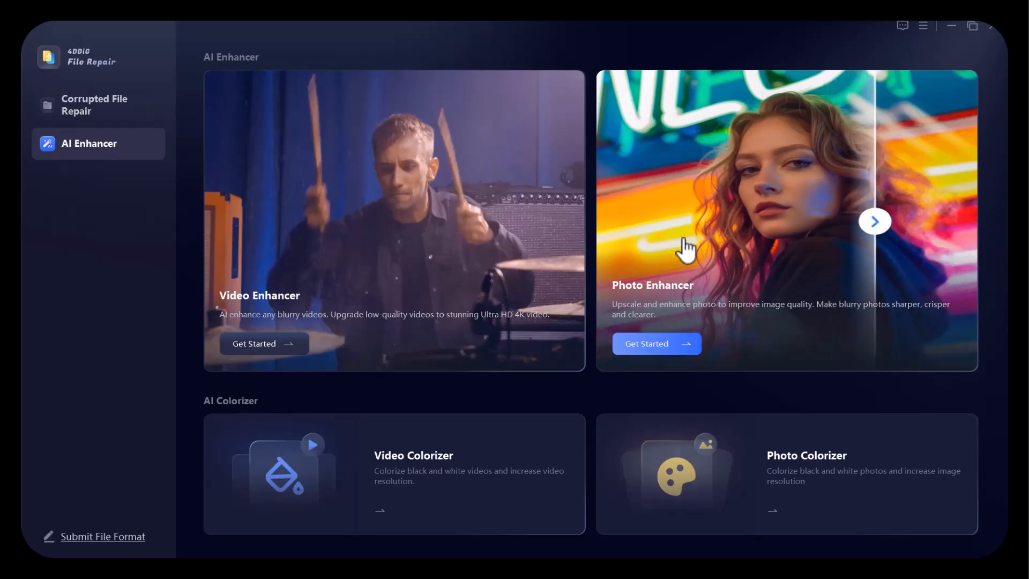
pyautogui.click(874, 221)
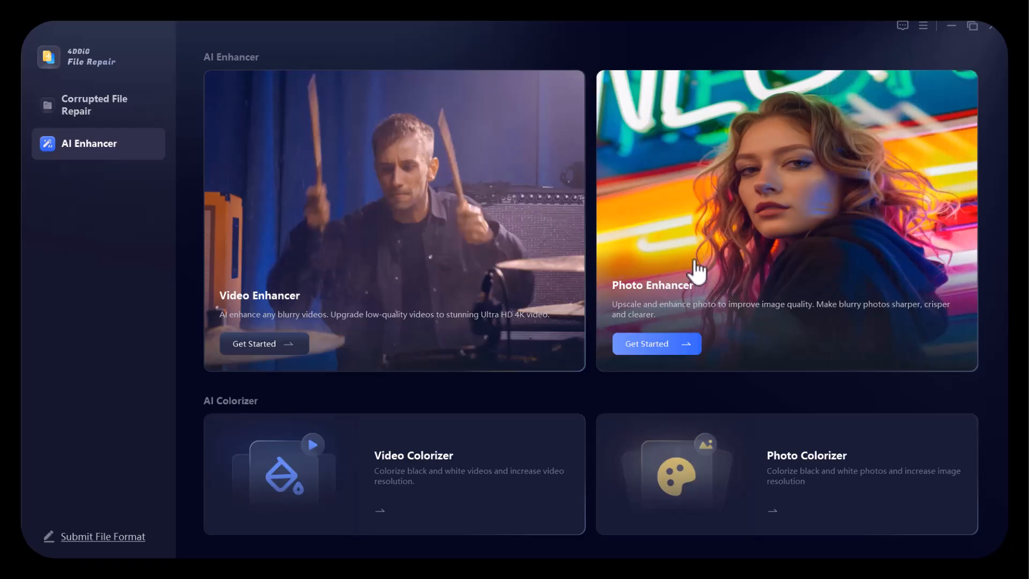
pyautogui.moveTo(731, 267)
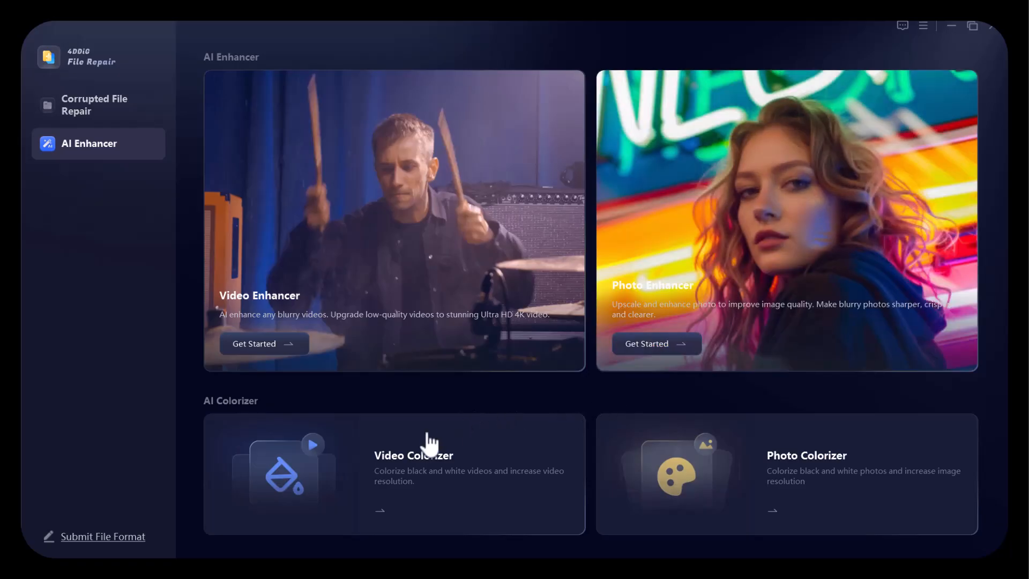
pyautogui.moveTo(394, 477)
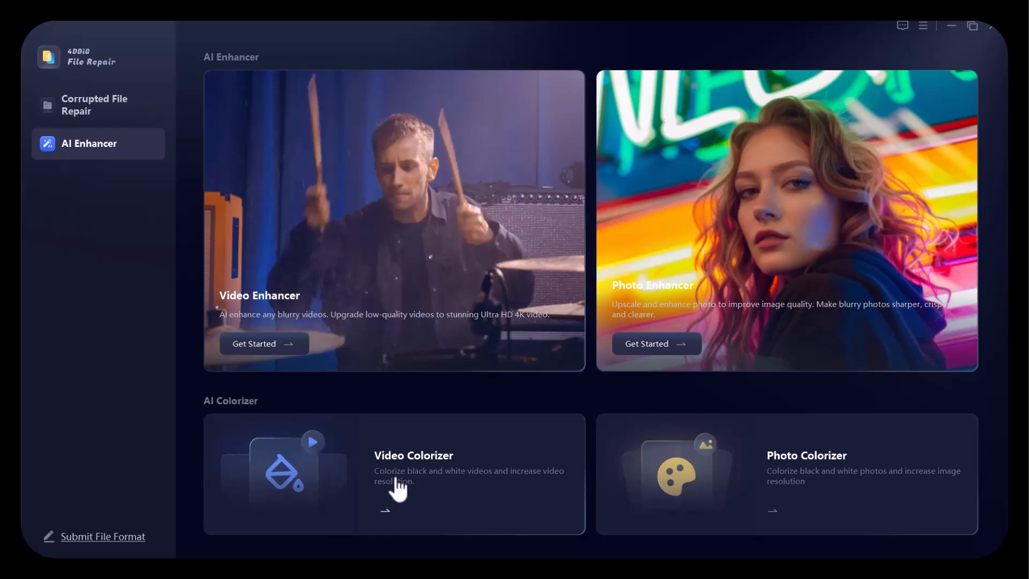
pyautogui.moveTo(418, 491)
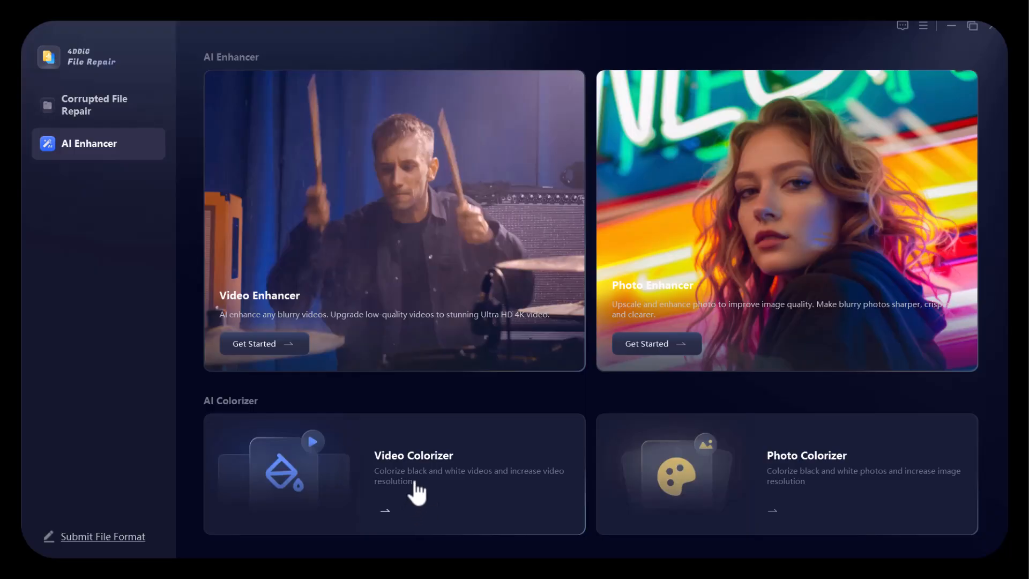
pyautogui.moveTo(400, 495)
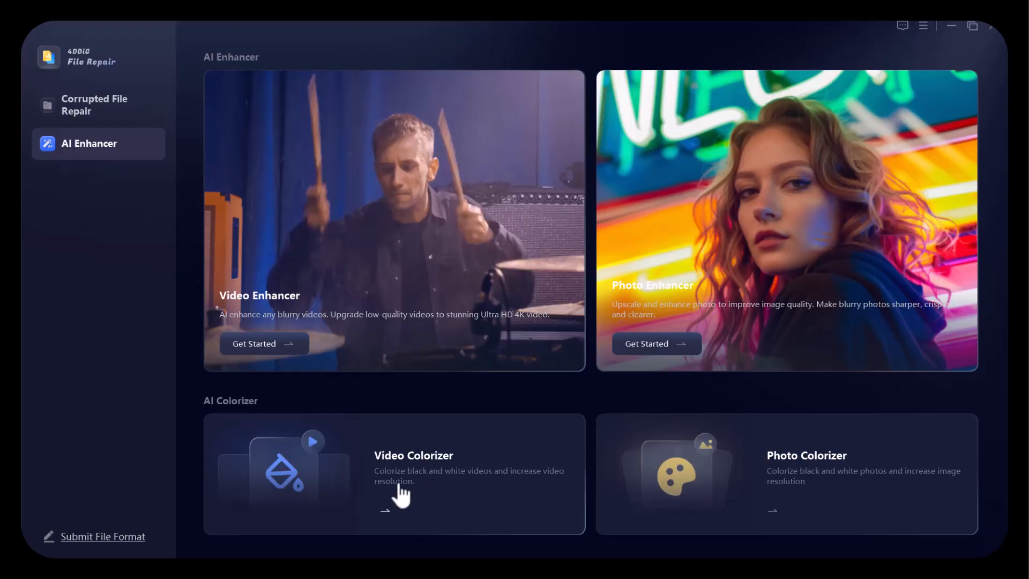
pyautogui.moveTo(436, 493)
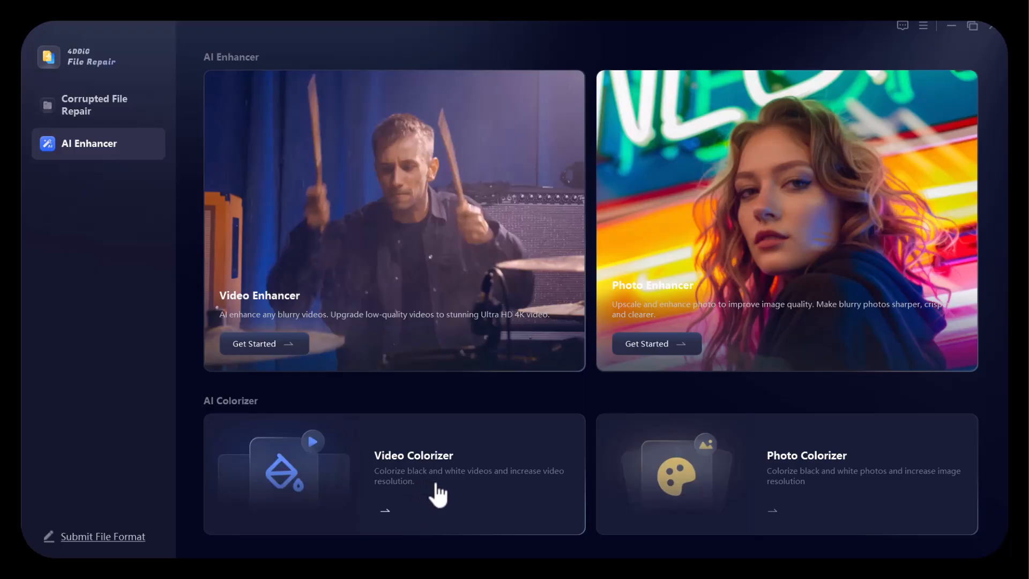
pyautogui.moveTo(678, 462)
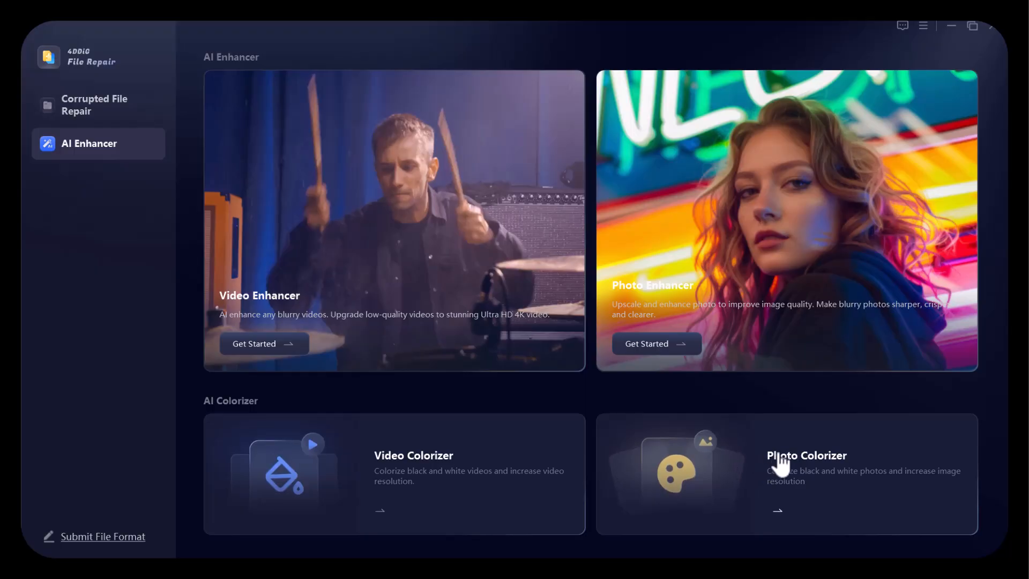
pyautogui.moveTo(754, 455)
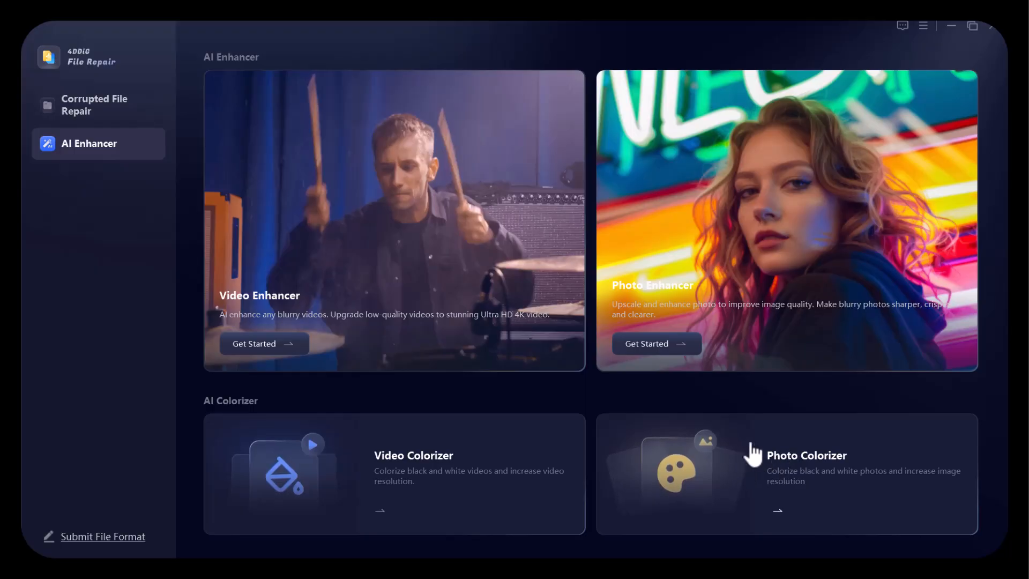
pyautogui.moveTo(720, 451)
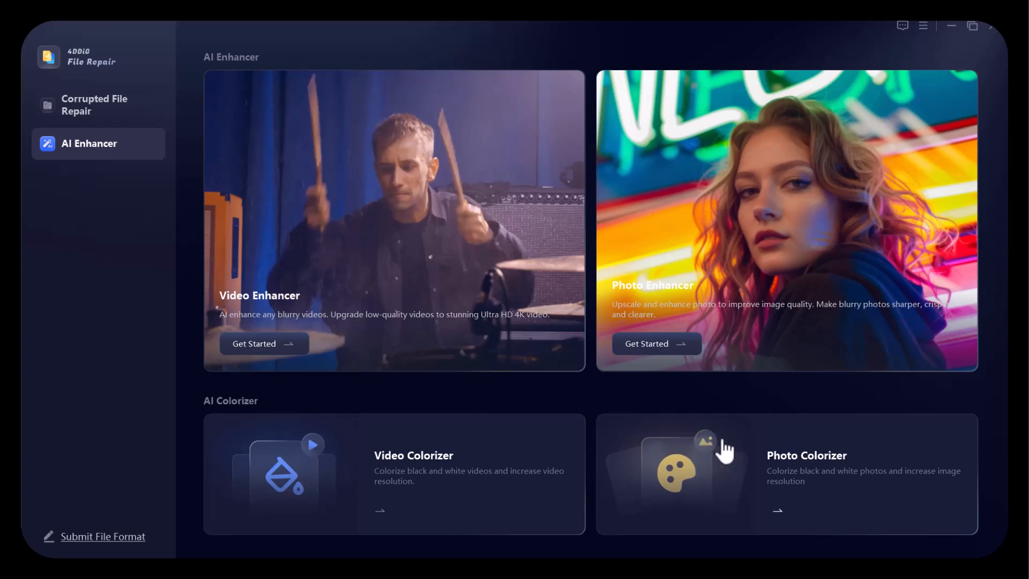
pyautogui.moveTo(594, 449)
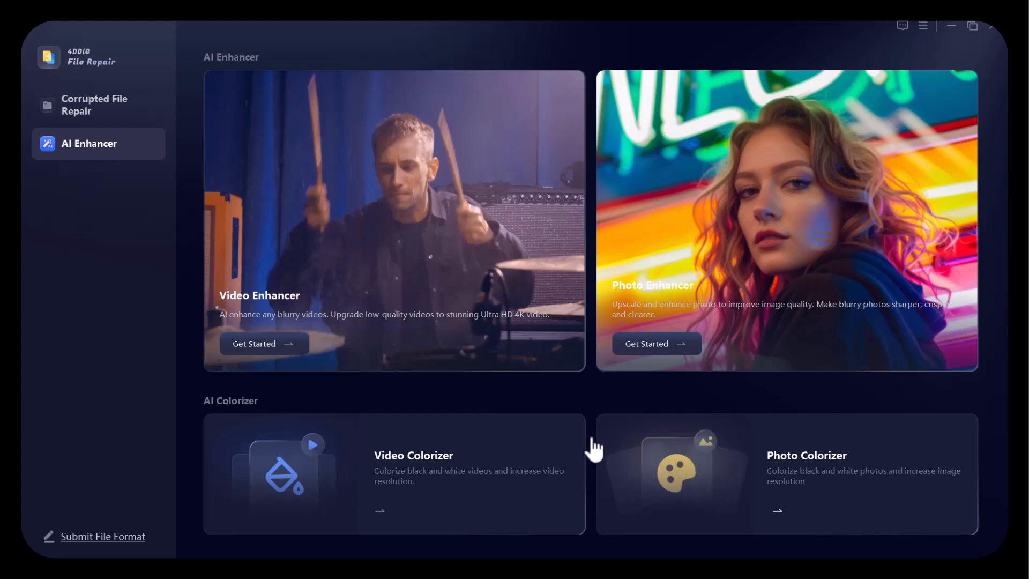